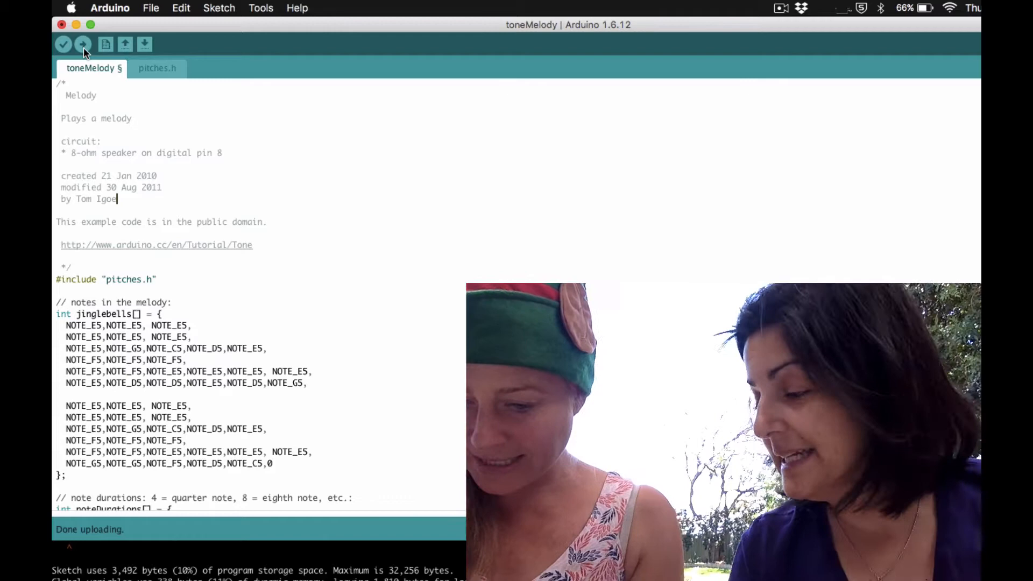
{"action": "mouse_move", "coordinate": [222, 95]}
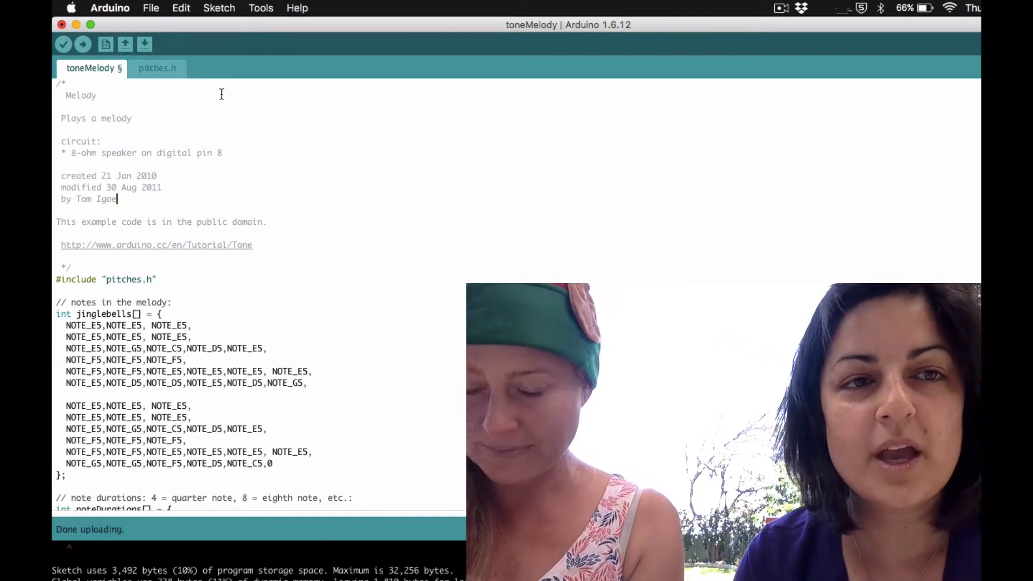
Open a fresh original toneMelody example sketch from the built-in examples
{"action": "left_click", "coordinate": [151, 7]}
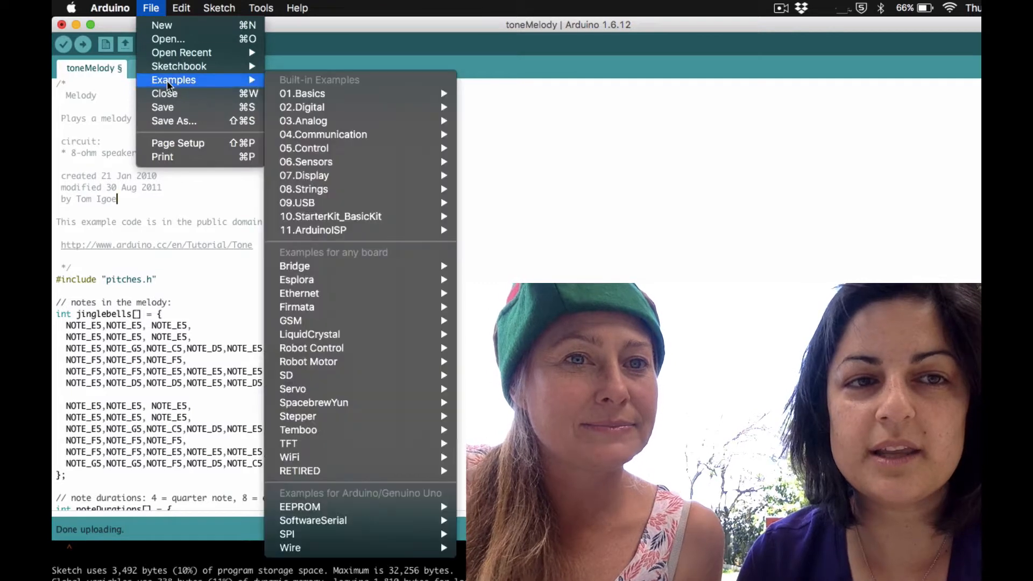
{"action": "mouse_move", "coordinate": [303, 108]}
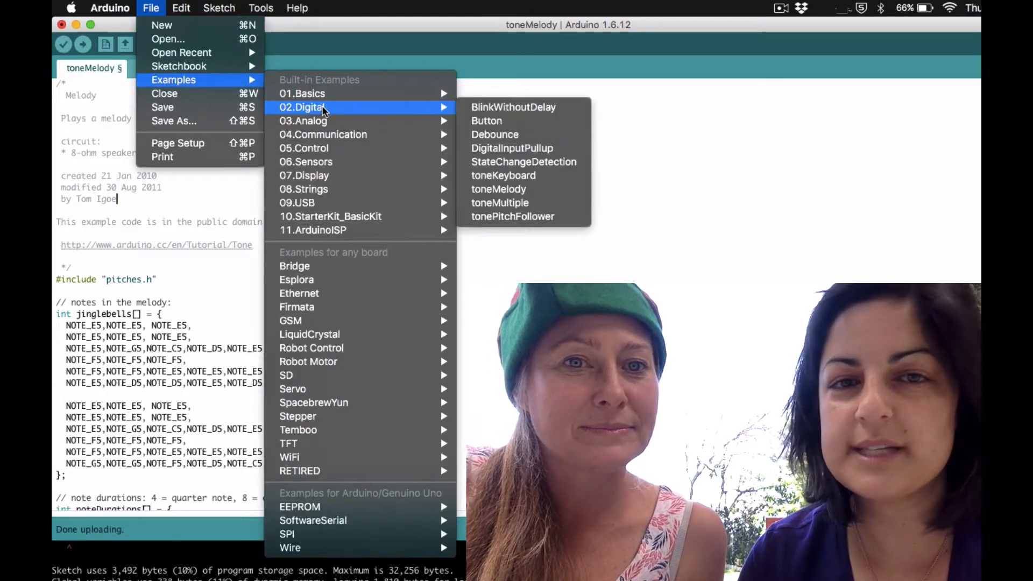
{"action": "mouse_move", "coordinate": [499, 189]}
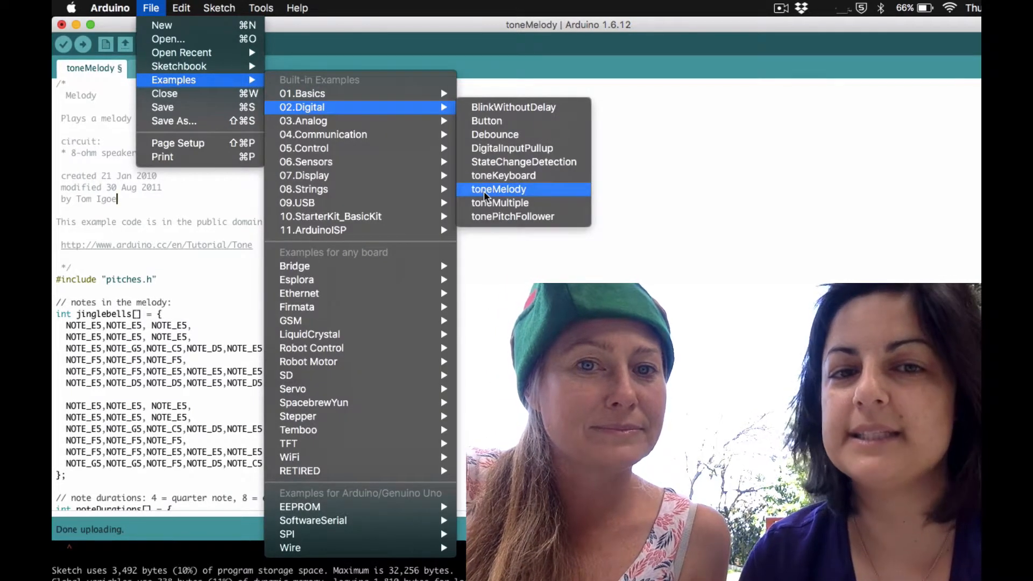
{"action": "left_click", "coordinate": [498, 189]}
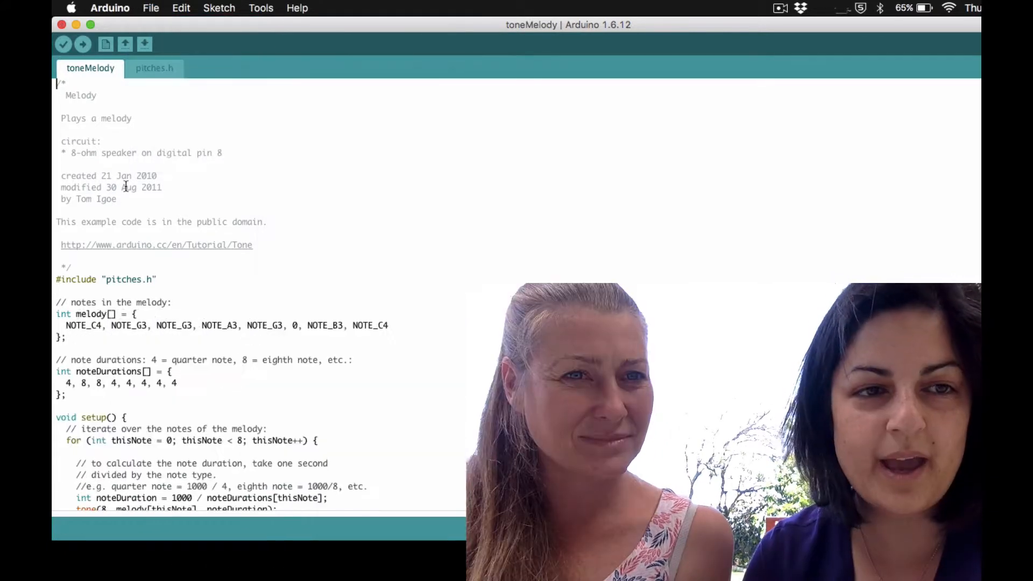
{"action": "scroll", "scroll_direction": "down", "scroll_amount": 3}
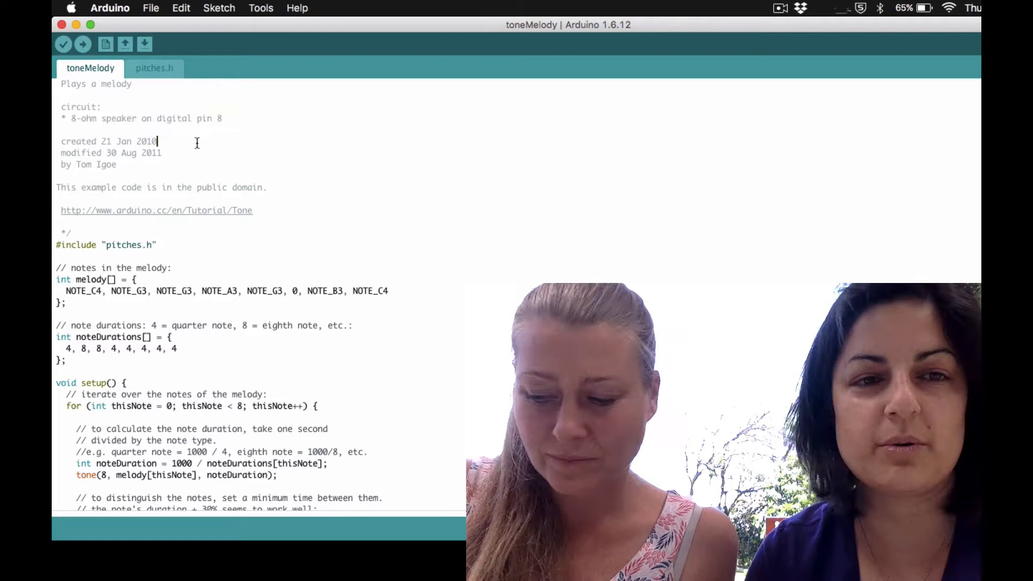
{"action": "scroll", "scroll_direction": "down", "scroll_amount": 3}
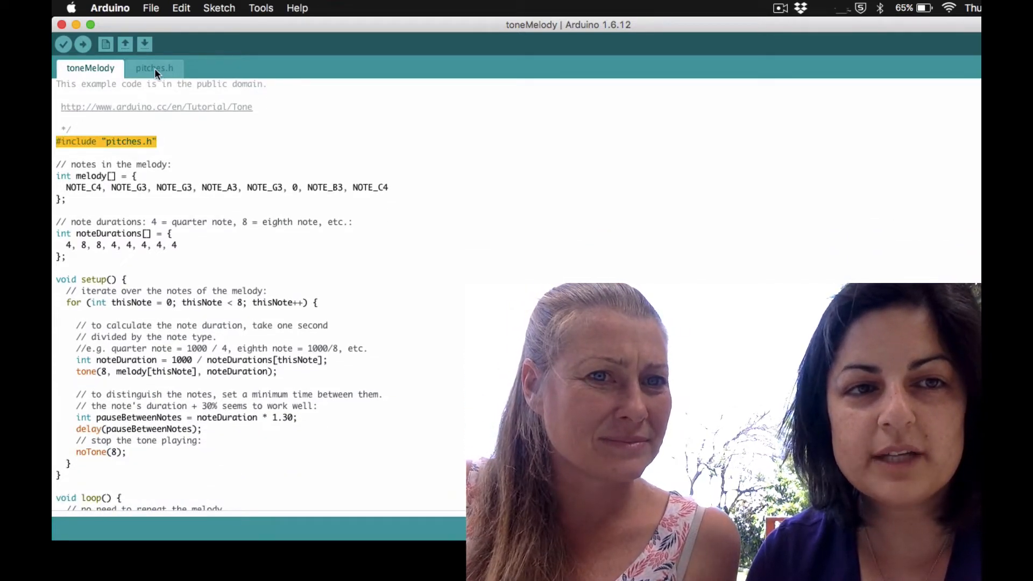
{"action": "left_click", "coordinate": [154, 68]}
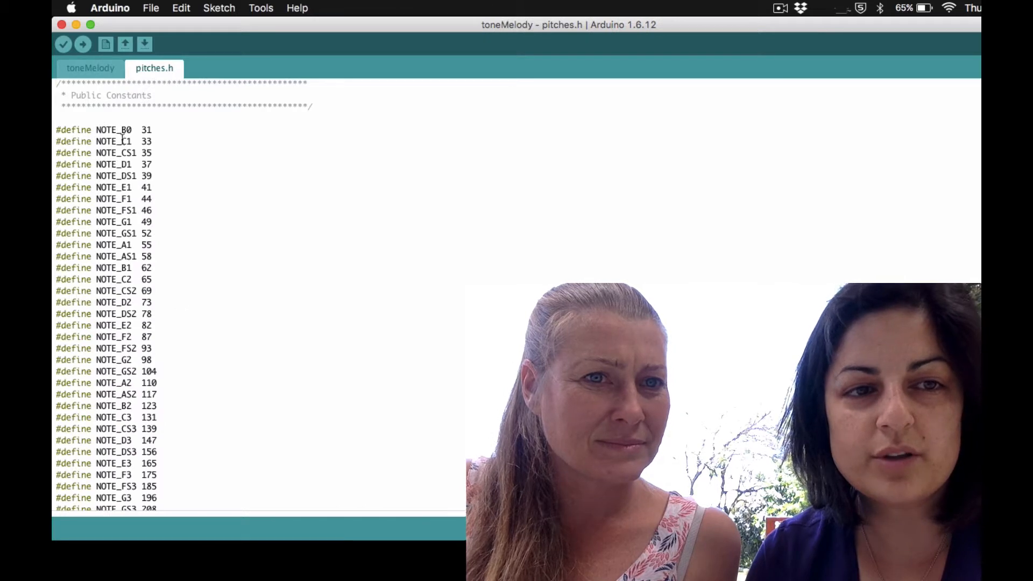
{"action": "scroll", "scroll_direction": "down", "scroll_amount": 3}
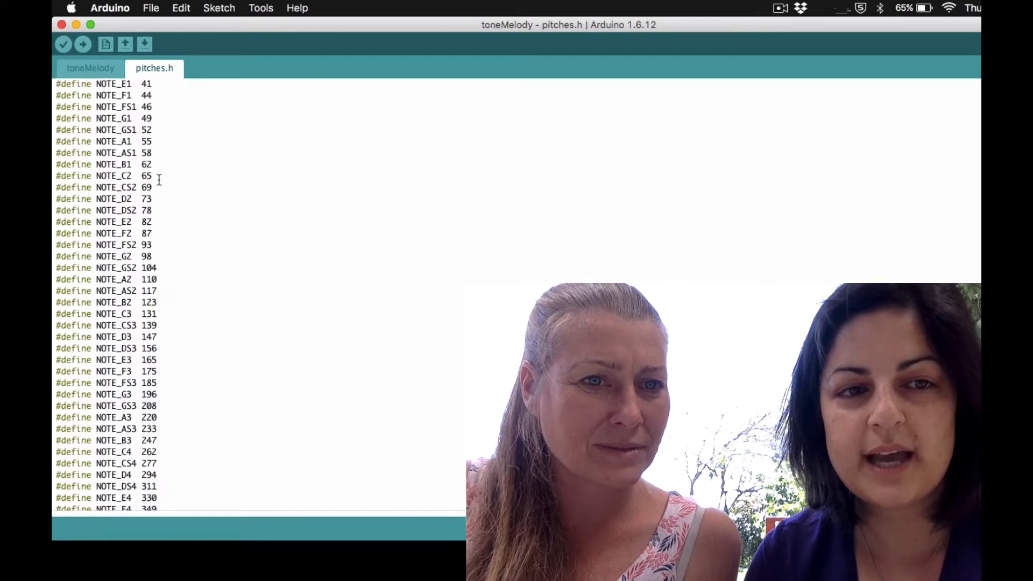
{"action": "scroll", "scroll_direction": "down", "scroll_amount": 3}
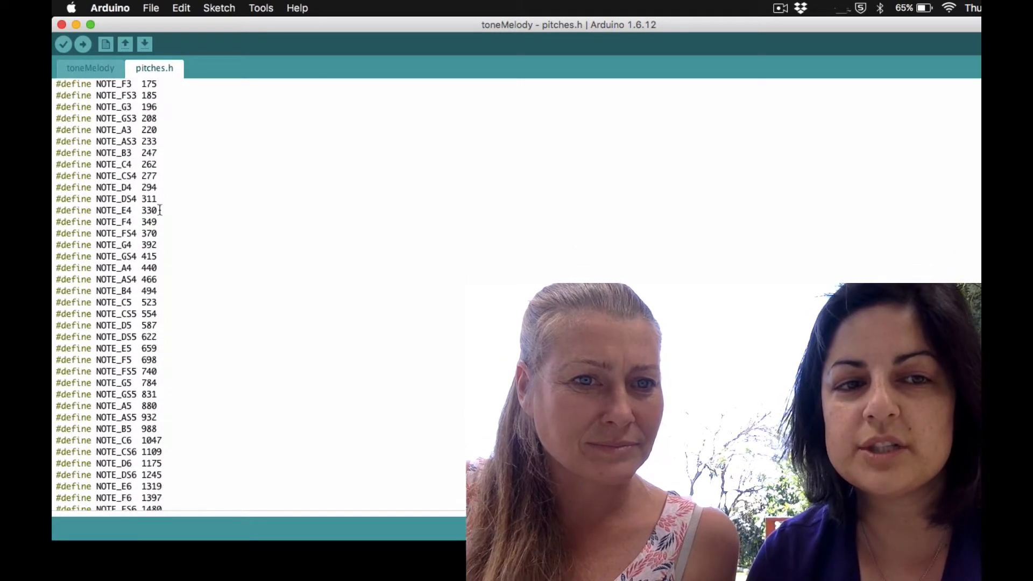
{"action": "scroll", "scroll_direction": "up", "scroll_amount": 3}
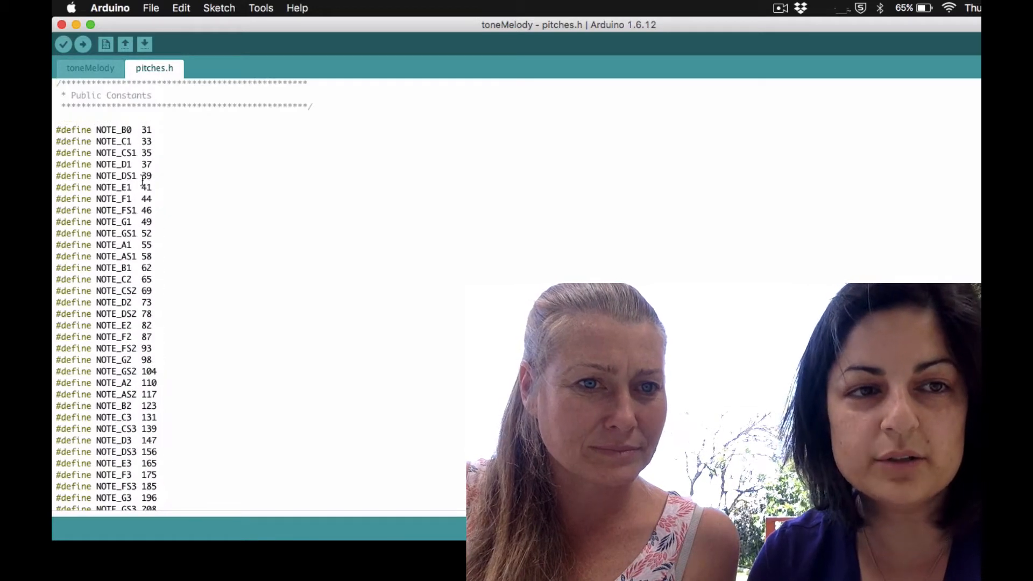
{"action": "left_click", "coordinate": [90, 68]}
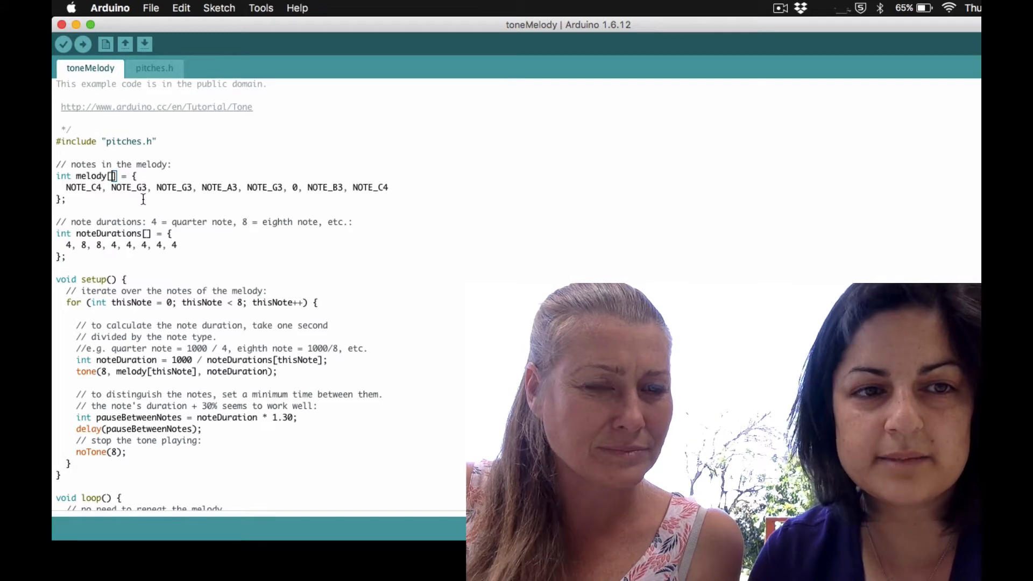
{"action": "mouse_move", "coordinate": [82, 45]}
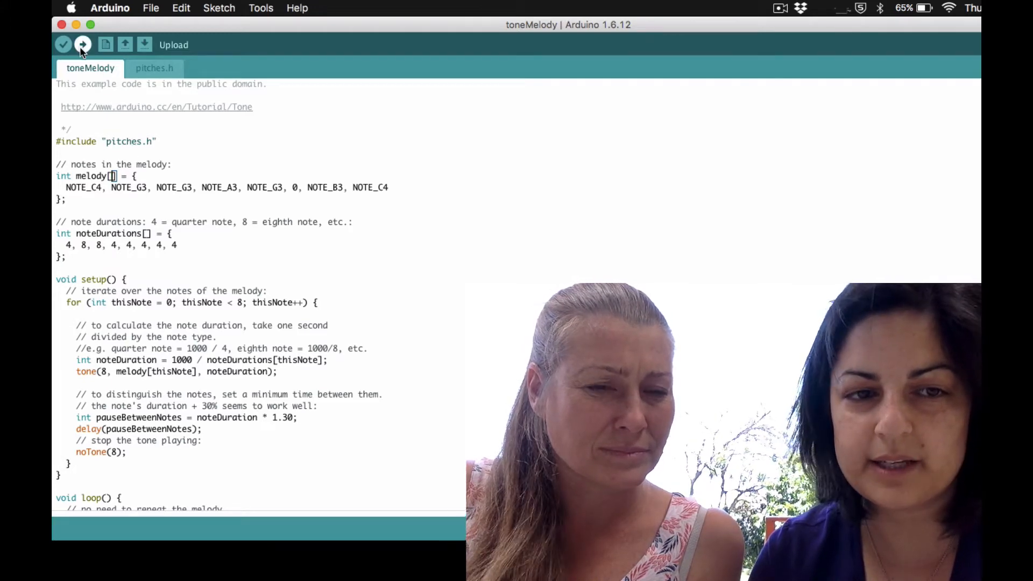
Upload the original toneMelody sketch to the board and begin editing it
{"action": "left_click", "coordinate": [83, 44]}
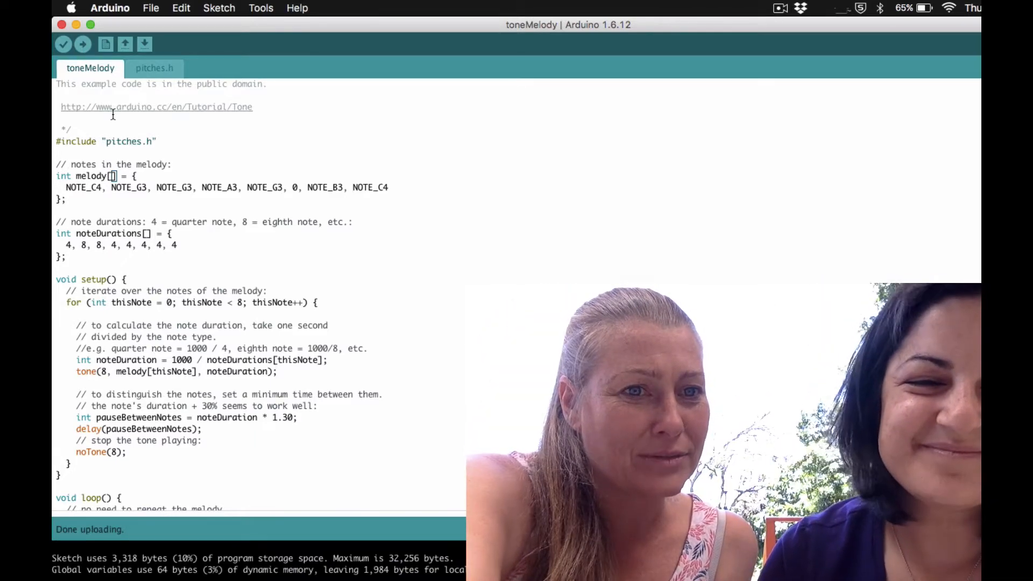
{"action": "mouse_move", "coordinate": [167, 273]}
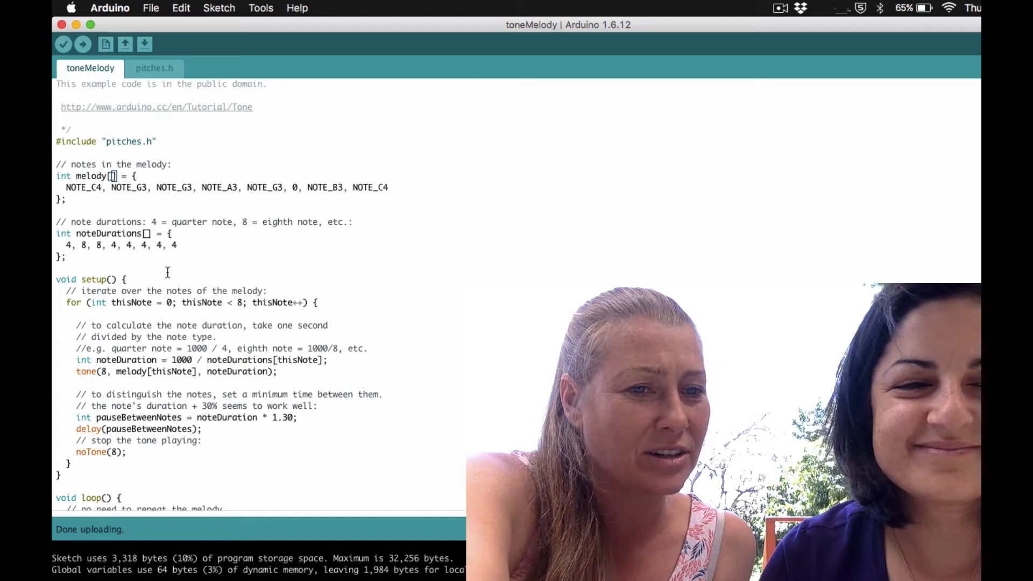
{"action": "double_click", "coordinate": [79, 222]}
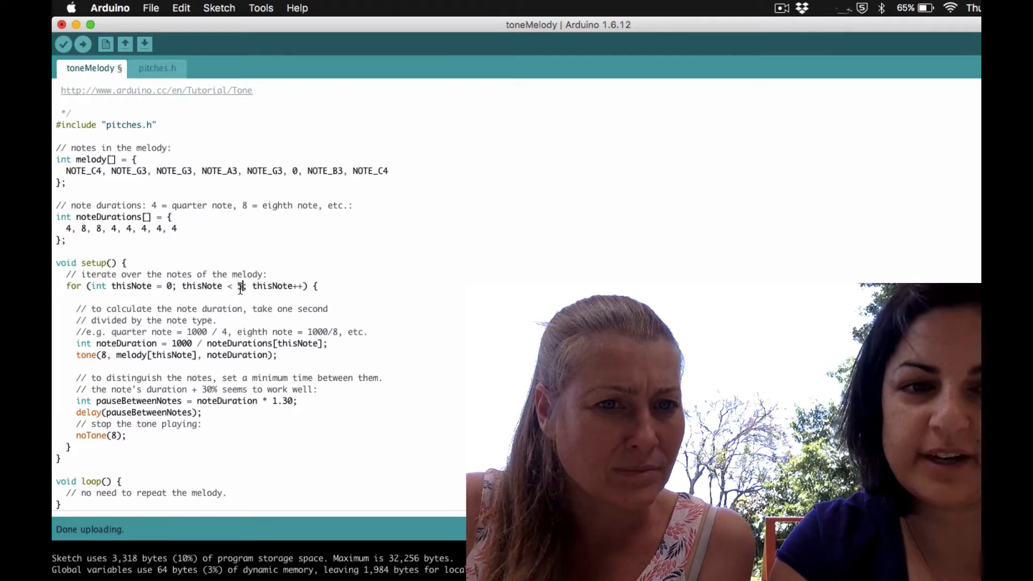
Change the setup() for-loop limit from 8 to 55 notes
{"action": "type", "text": "55"}
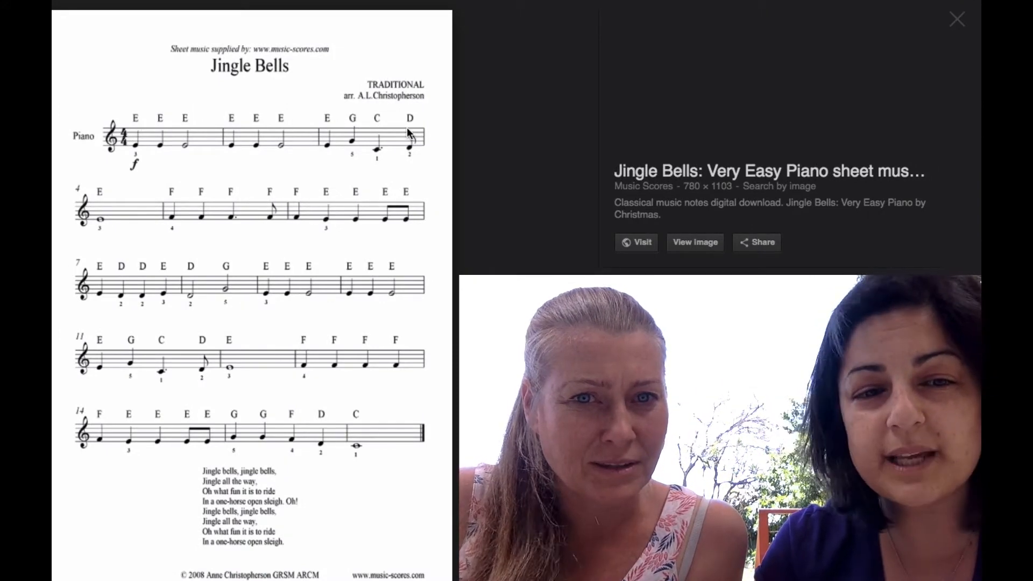
{"action": "mouse_move", "coordinate": [111, 323]}
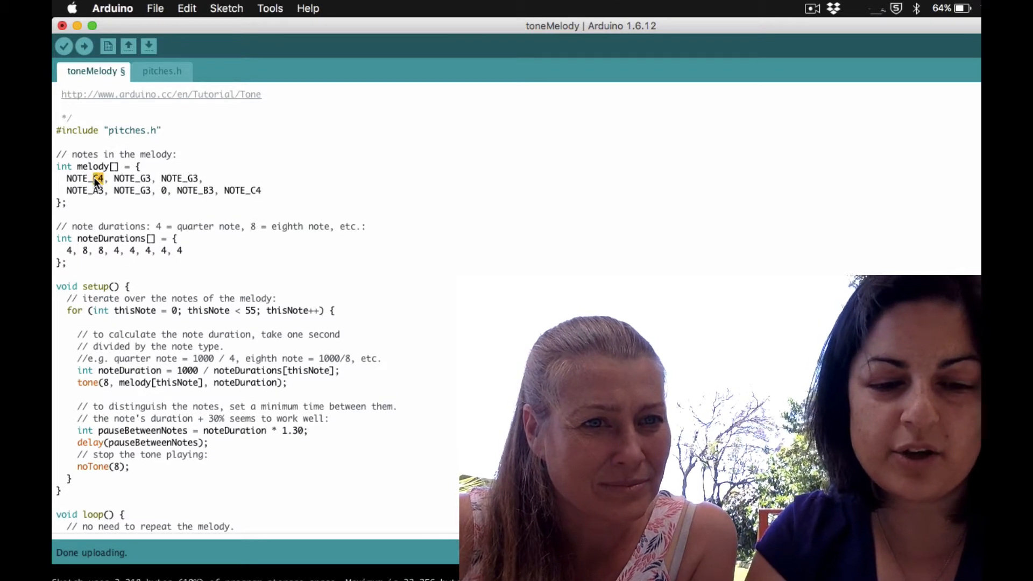
Rewrite the melody array as two rows of three NOTE_E5 notes
{"action": "type", "text": "NOTE_E5"}
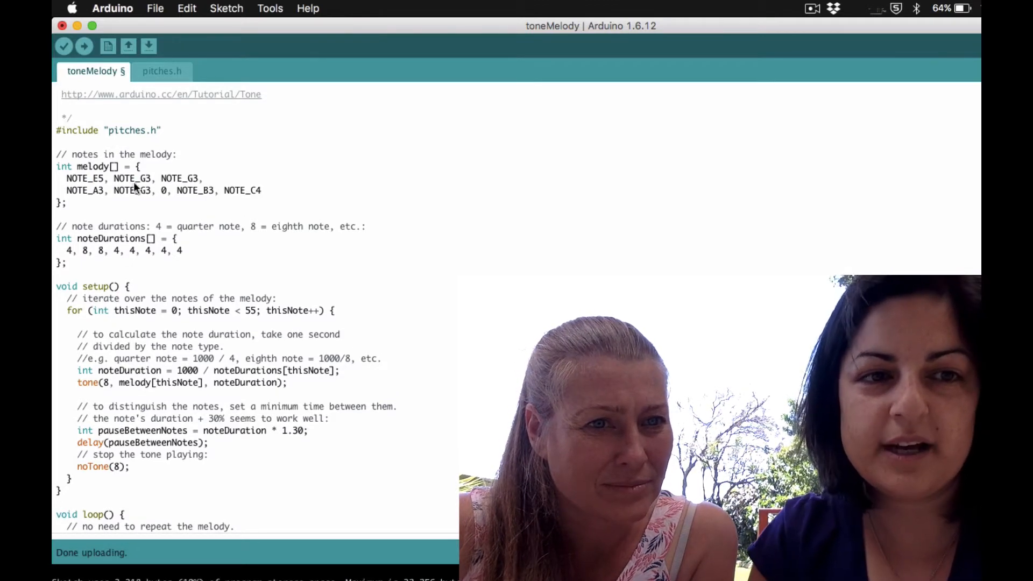
{"action": "double_click", "coordinate": [140, 177]}
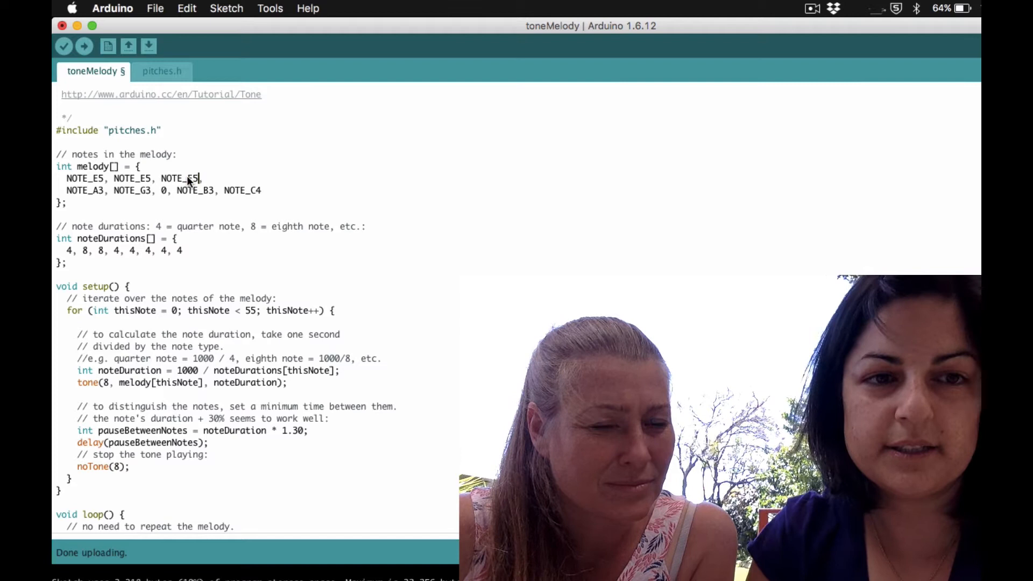
{"action": "left_click_drag", "start_coordinate": [202, 178], "coordinate": [66, 179]}
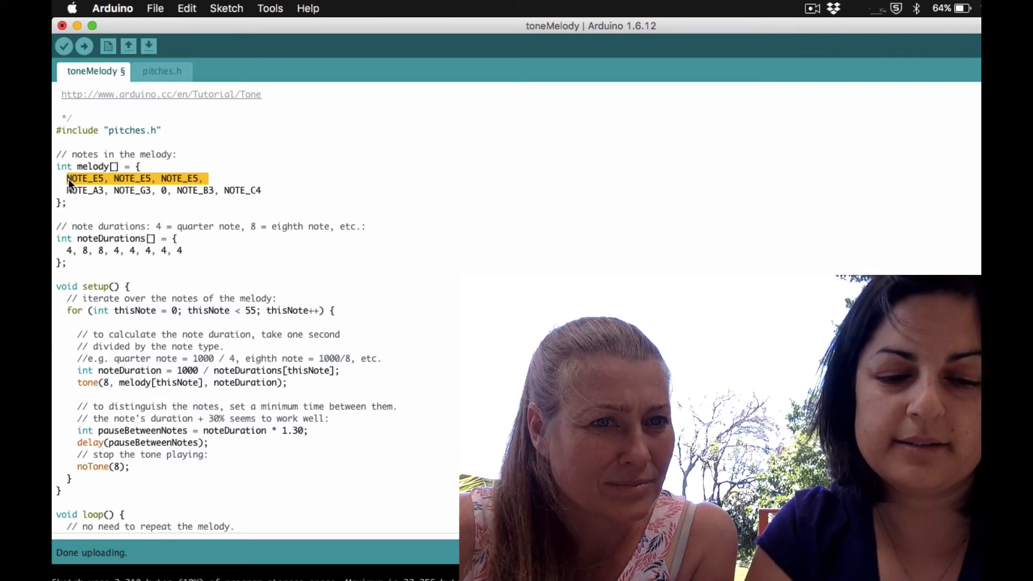
{"action": "left_click", "coordinate": [212, 177]}
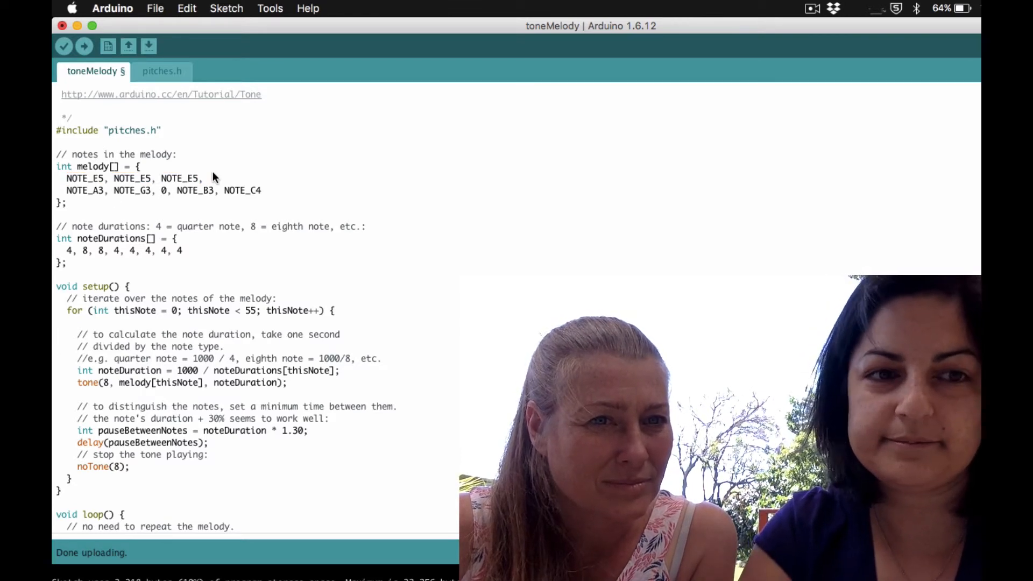
{"action": "type", "text": "NOTE_E5, NOTE_E5, NOTE_E5,"}
{"action": "type", "text": "4, 4, 2,"}
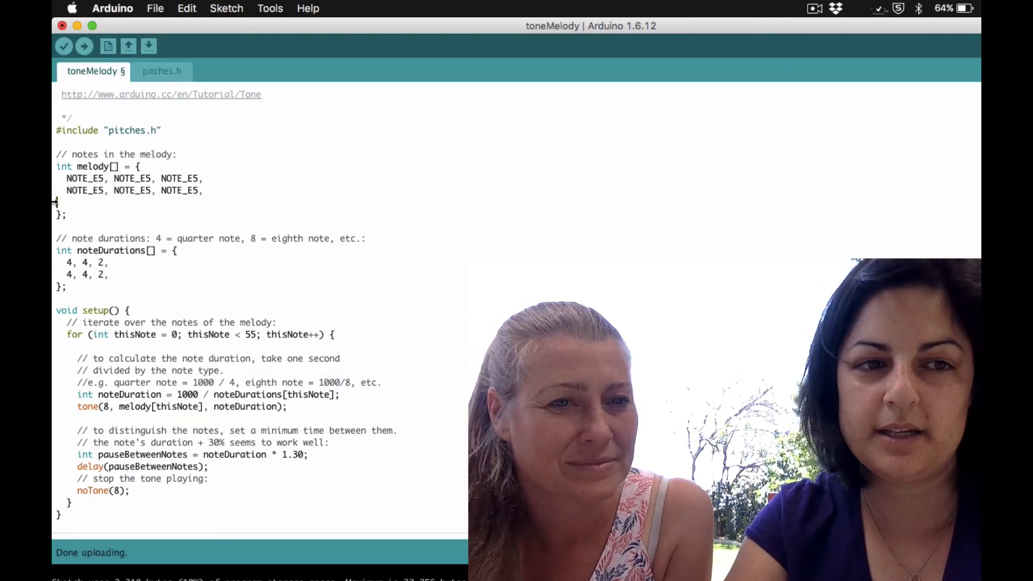
{"action": "mouse_move", "coordinate": [83, 46]}
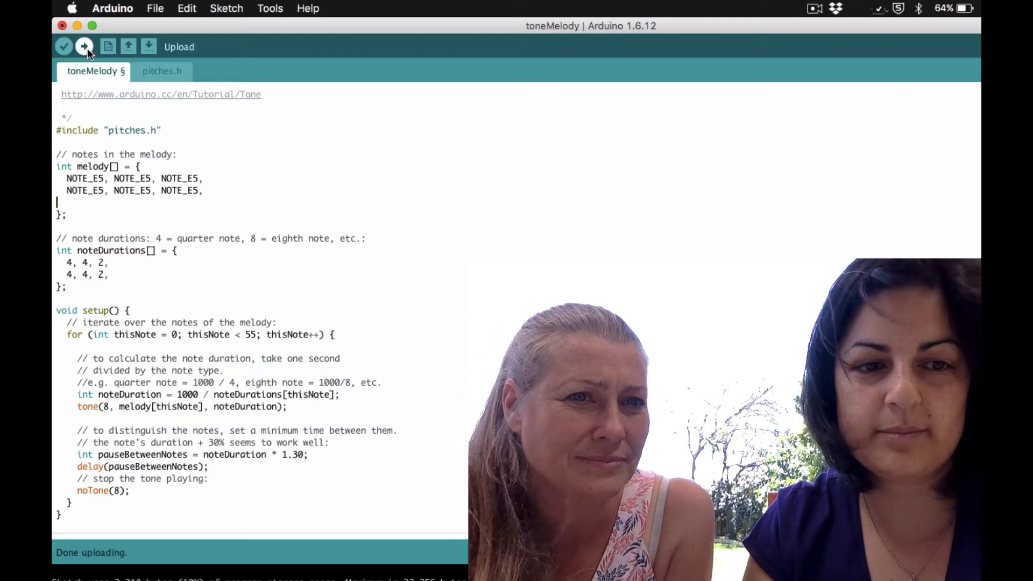
Upload the edited six-E5 Jingle Bells sketch to the board
{"action": "left_click", "coordinate": [84, 46]}
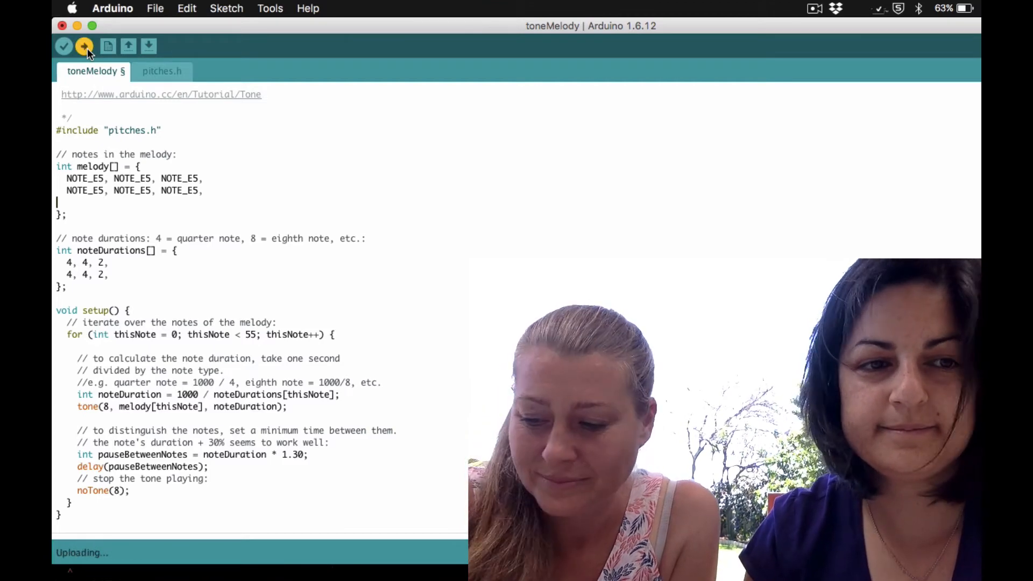